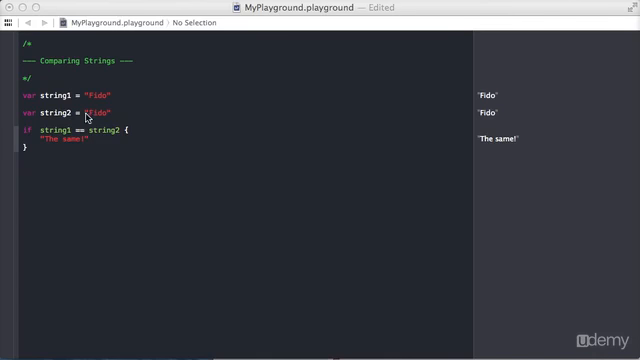
mouse_move(90, 140)
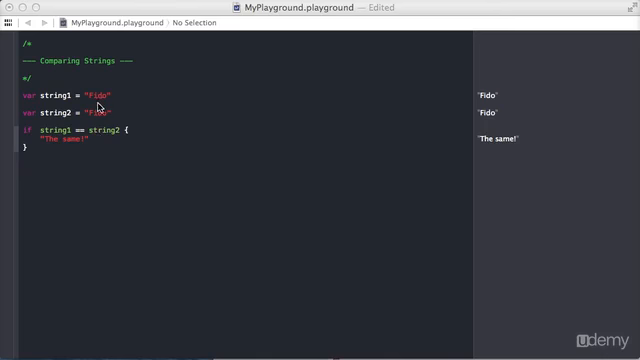
Step: Change string2 to "fido" and replace the equality check with an if on string1
click(92, 112)
text(if string1.)
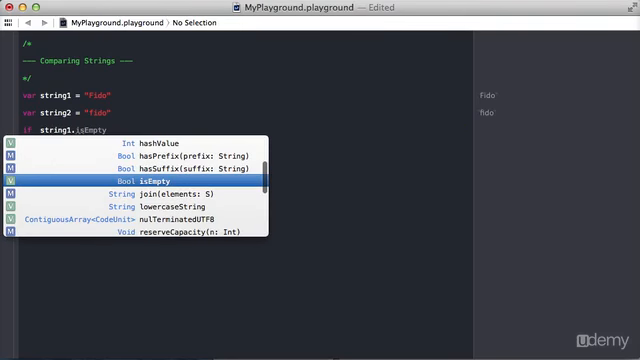
Step: Write an if string1.hasPrefix("Fi") block containing "It's a match!"
text(hasPrefix("F)
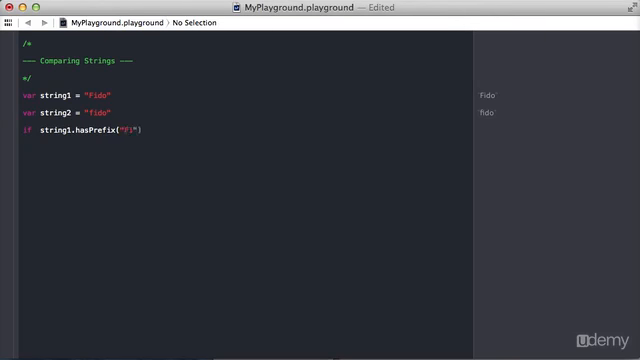
text({)
text(")
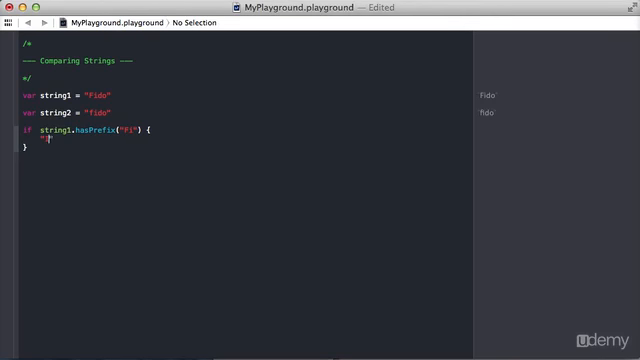
text(It's a match!)
click(92, 130)
text(Suf)
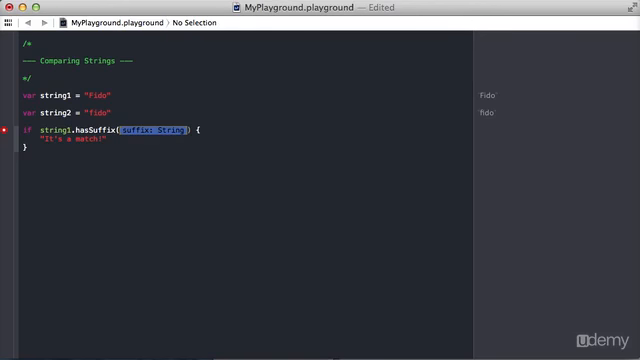
Step: Switch the condition to string1.hasSuffix("do")
text(do")
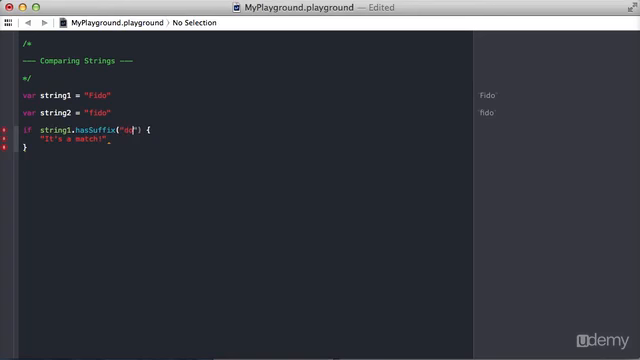